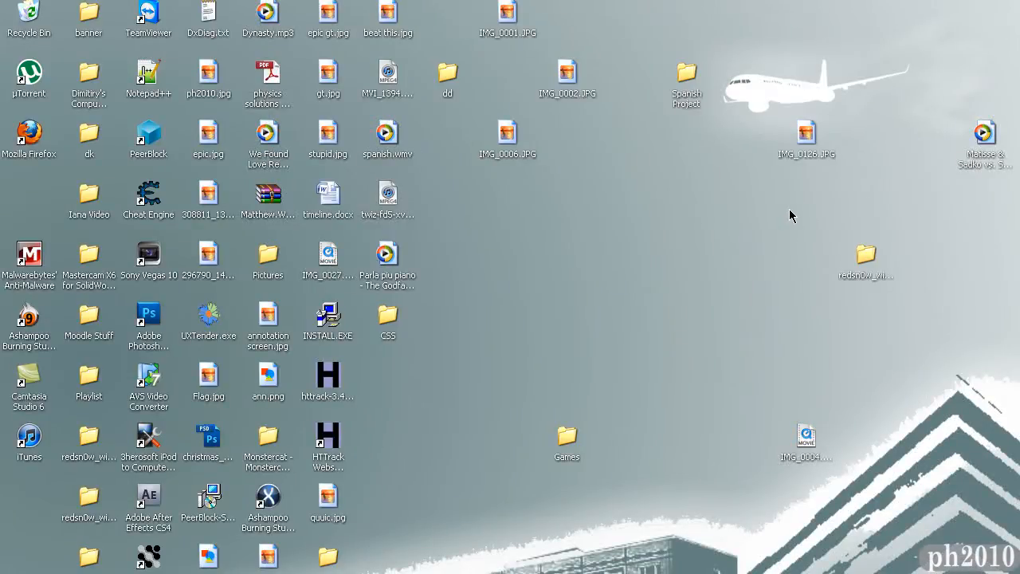
mouse_move(749, 205)
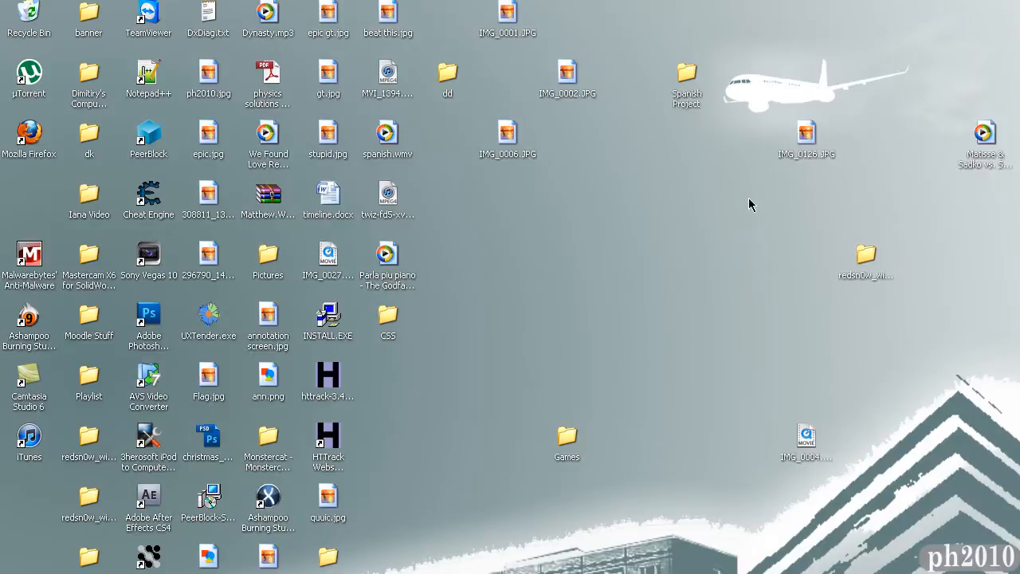
mouse_move(739, 213)
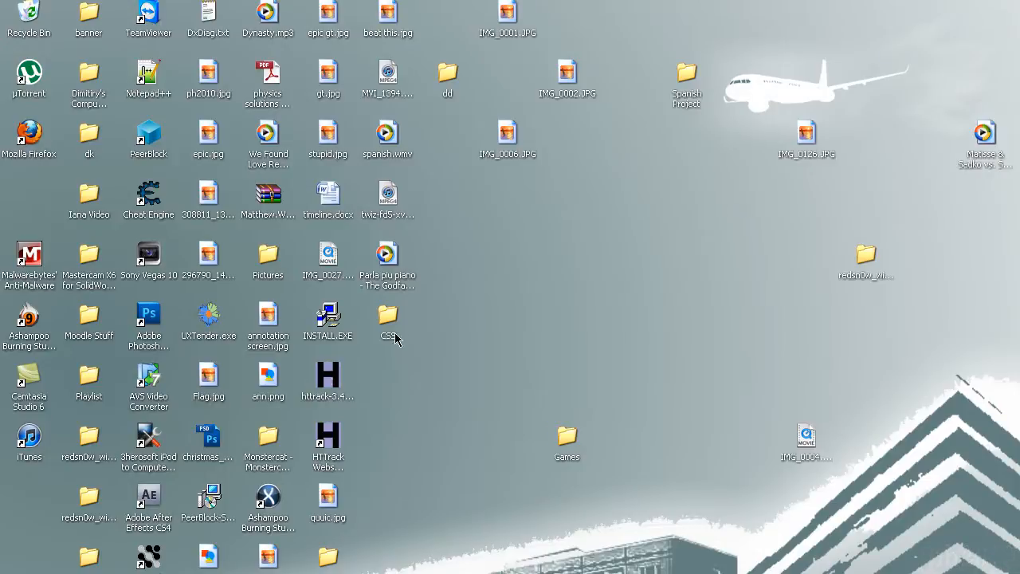
mouse_move(436, 340)
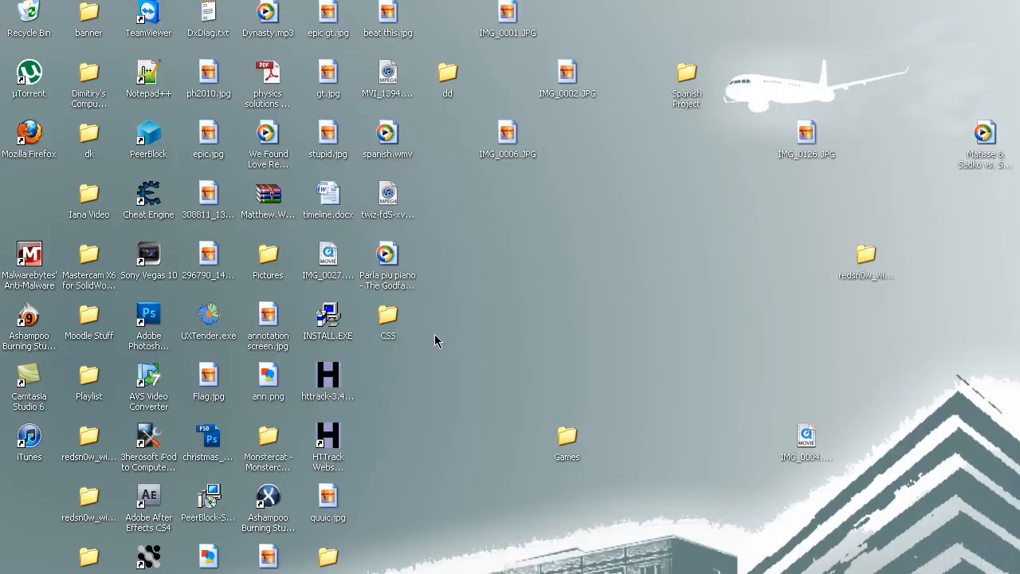
mouse_move(415, 360)
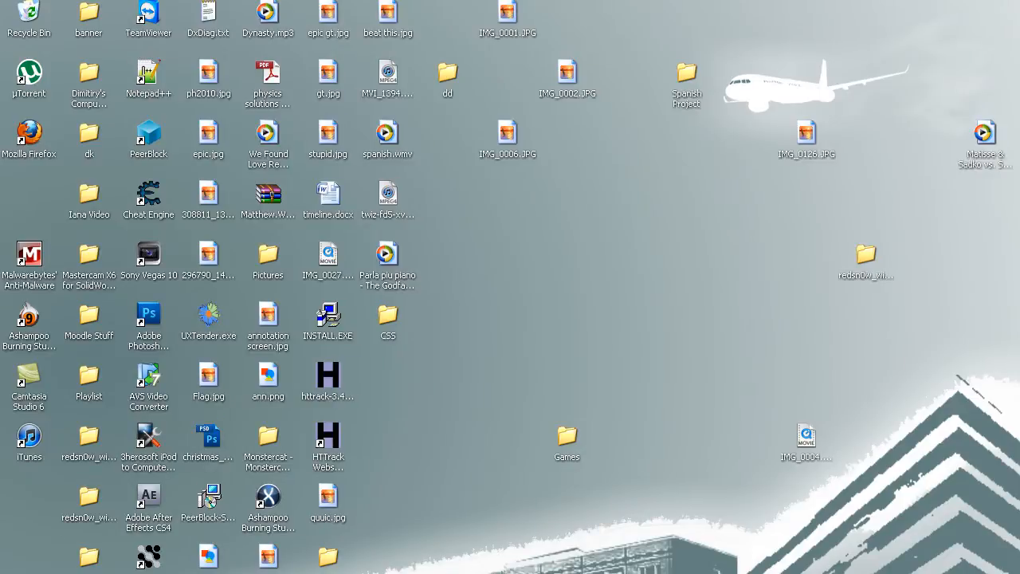
Run the entered command and close the System Configuration Utility that appears
scroll("down", 3)
type("au")
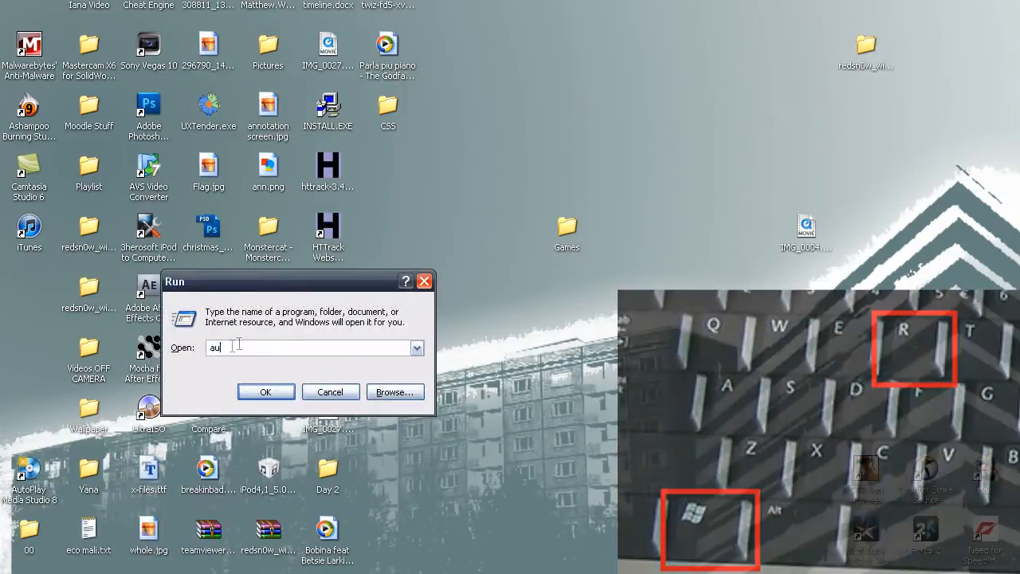
left_click(330, 392)
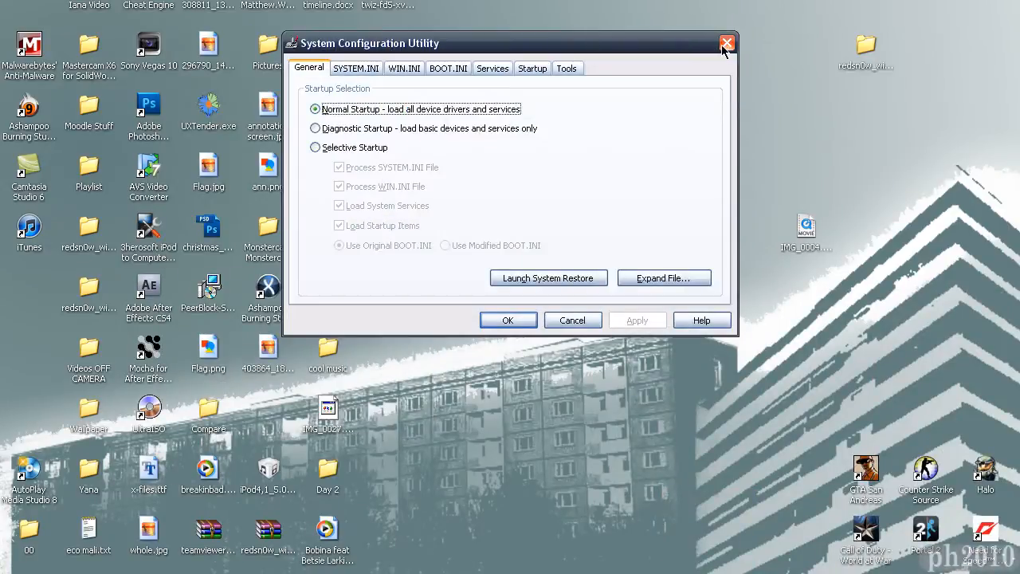
left_click(725, 42)
type("au")
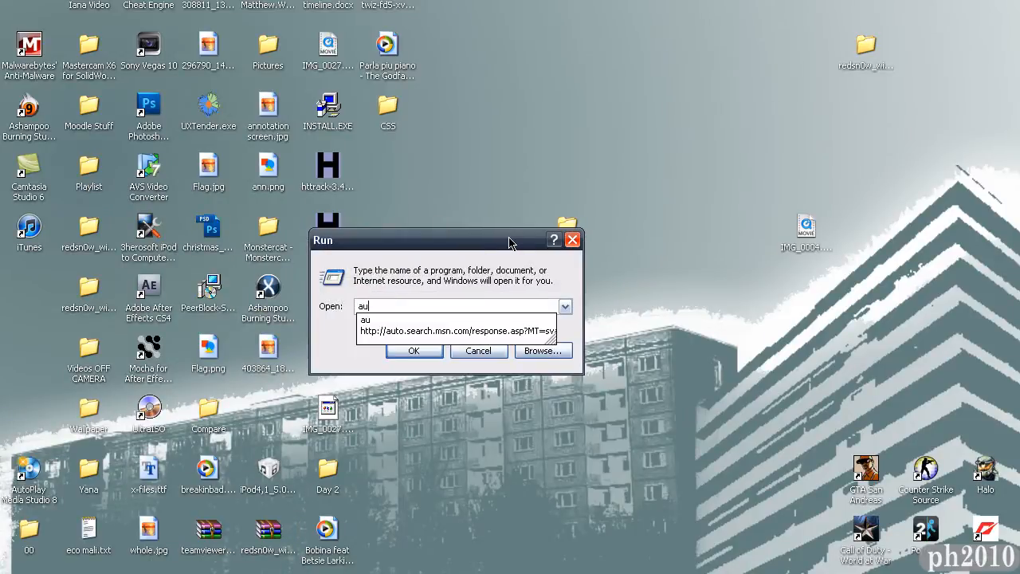
Try the au command and dismiss the 'Windows cannot find au' error
left_click(413, 351)
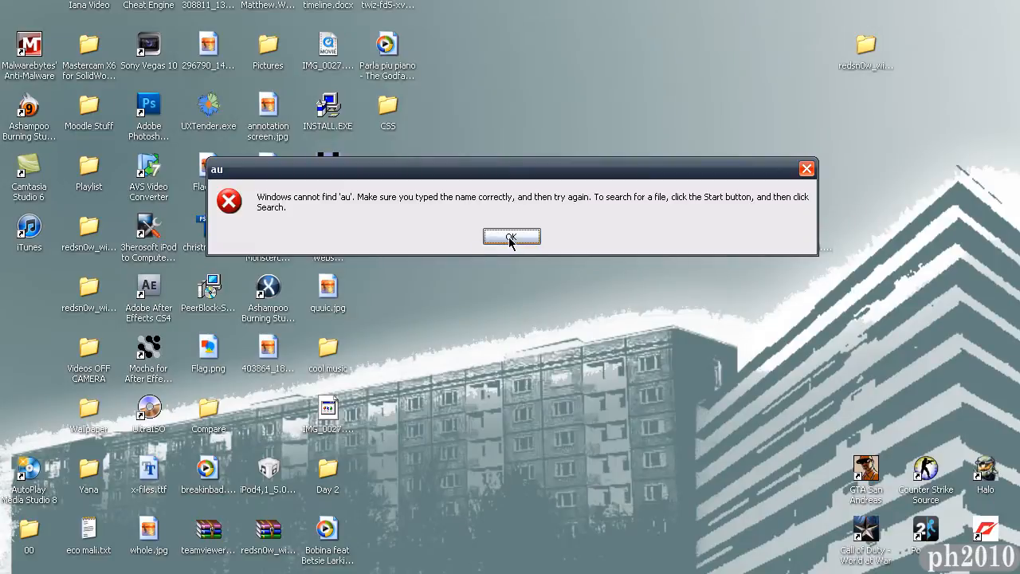
left_click(511, 237)
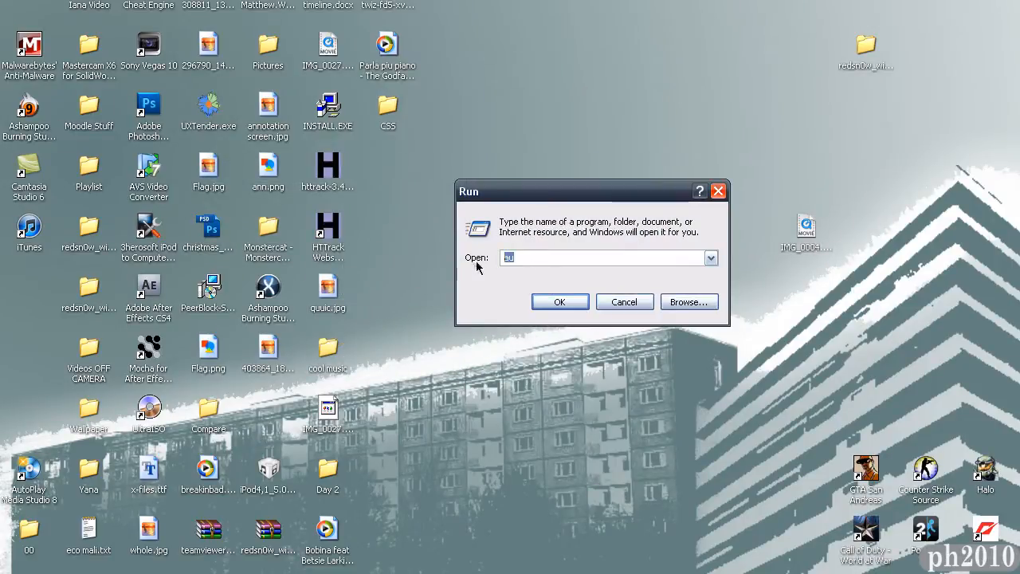
mouse_move(614, 295)
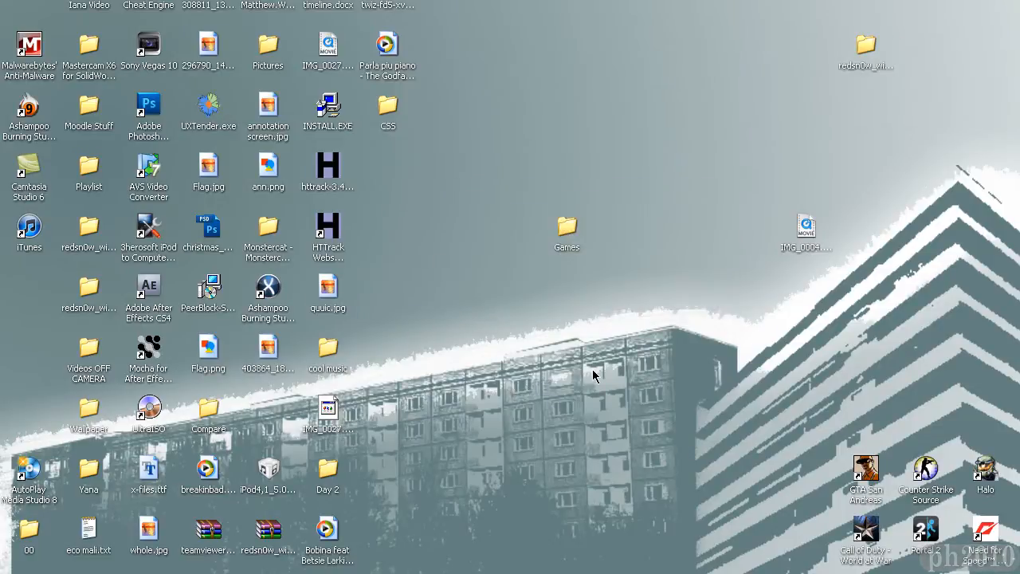
mouse_move(502, 335)
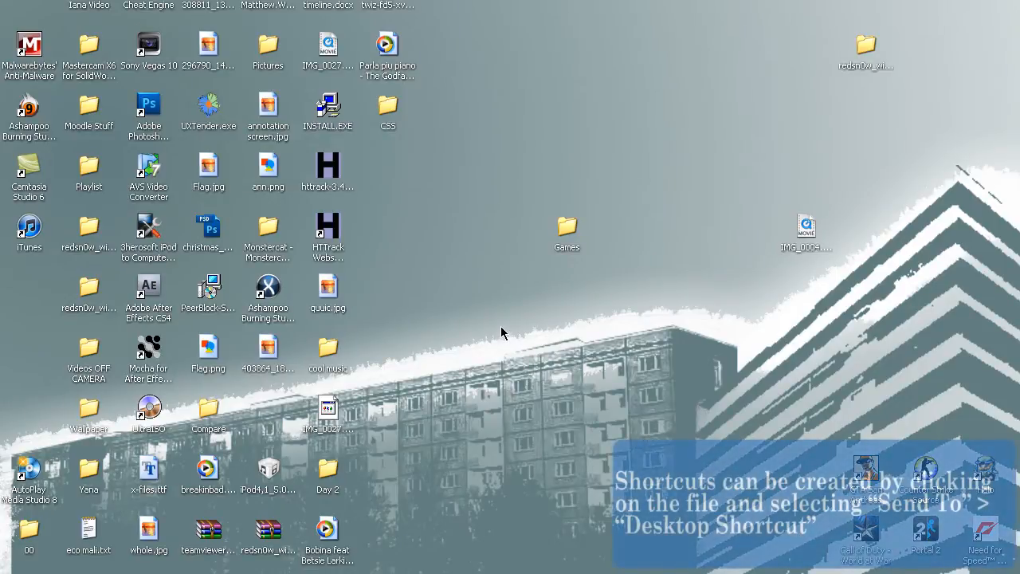
Drag the Audacity entry from All Programs onto the desktop and rename it 'au'
left_click(16, 565)
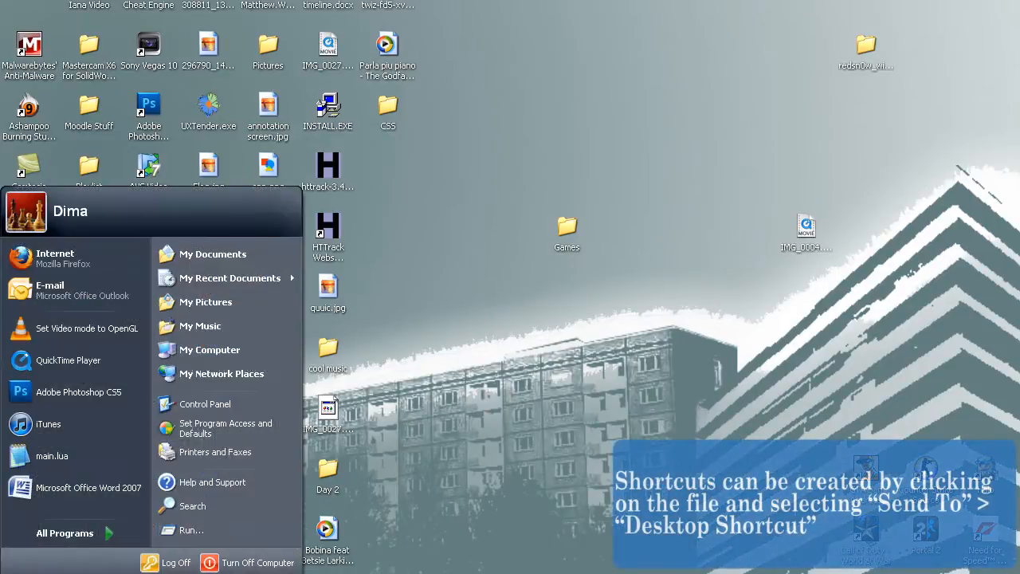
left_click(64, 532)
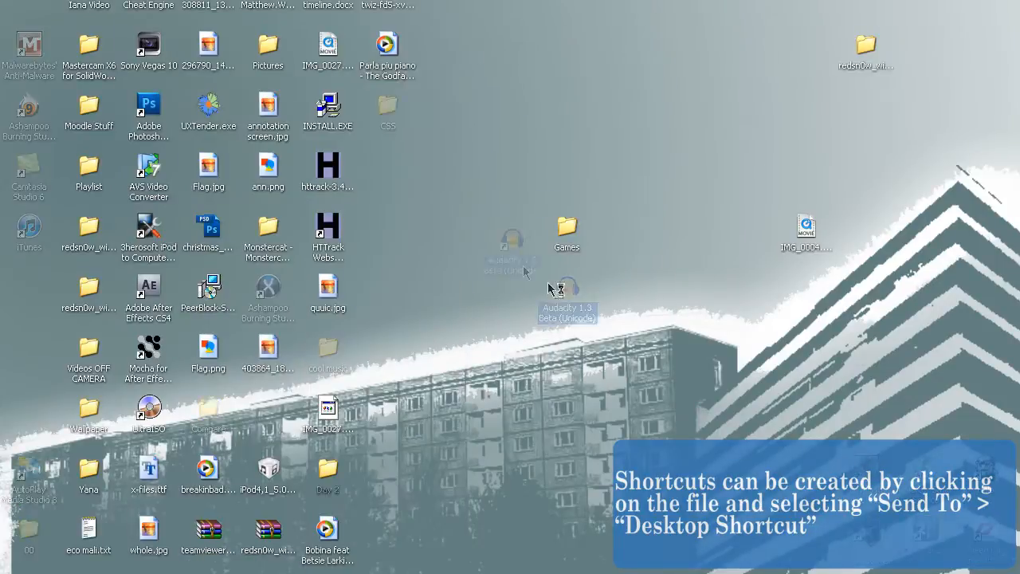
left_click_drag(565, 295, 446, 171)
type("au")
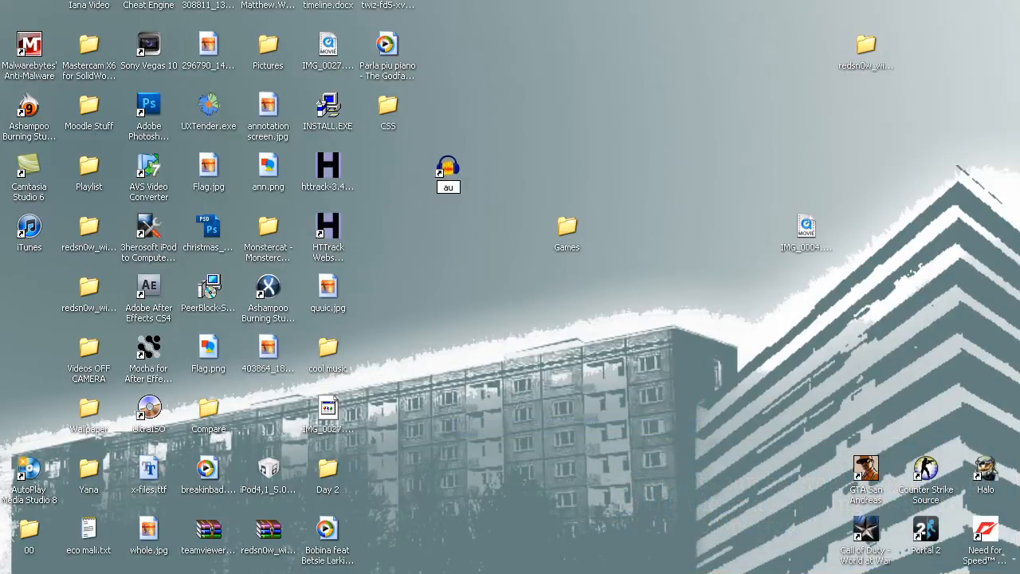
left_click(448, 167)
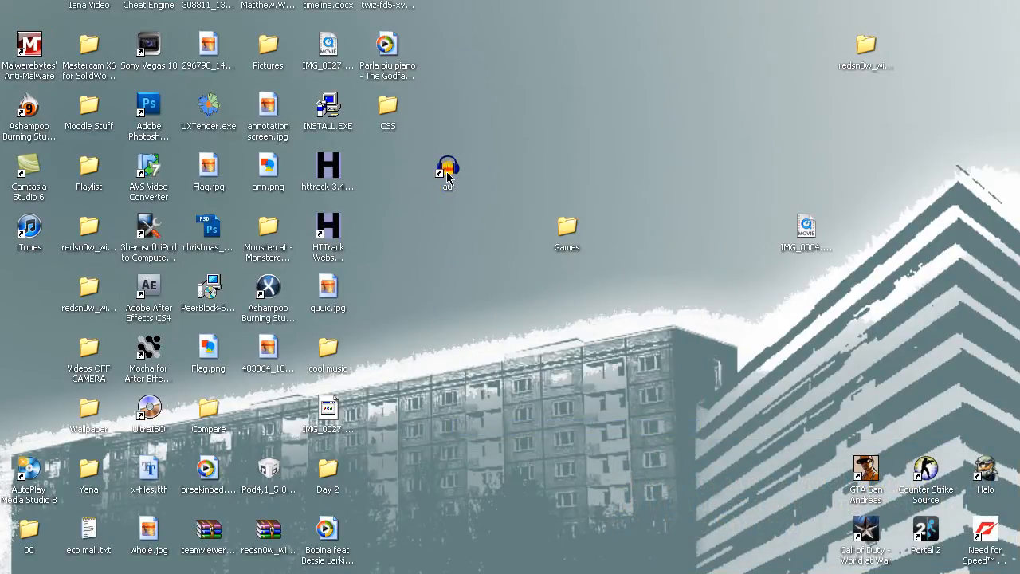
Cut the au shortcut, paste it into C:\WINDOWS and close the folder window
right_click(447, 170)
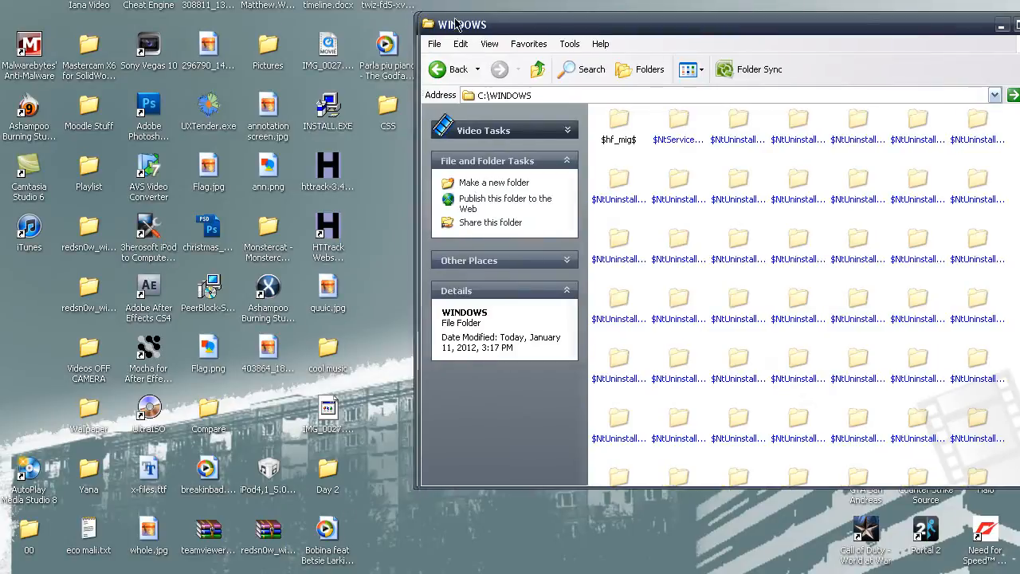
left_click_drag(462, 24, 504, 56)
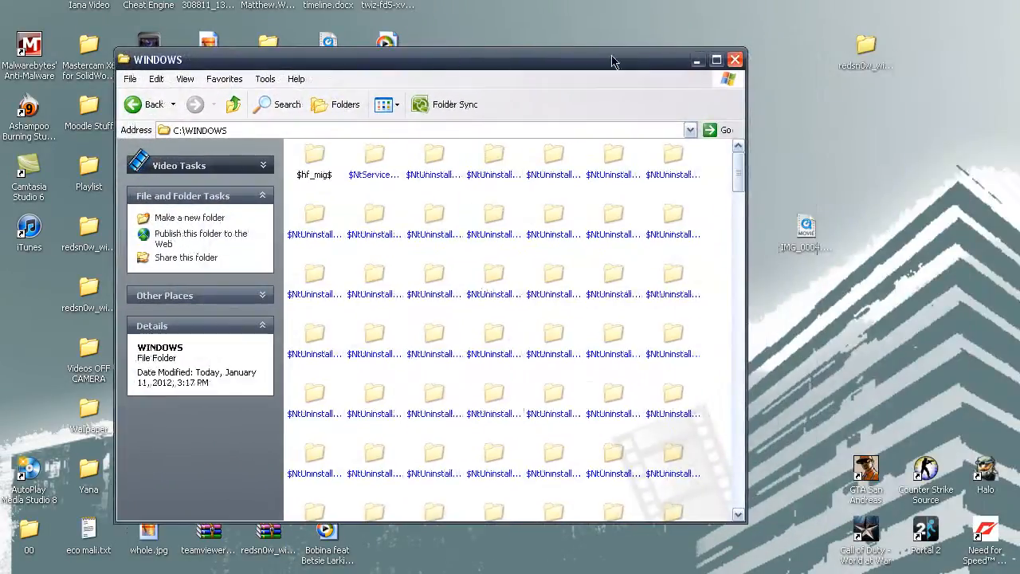
left_click(734, 59)
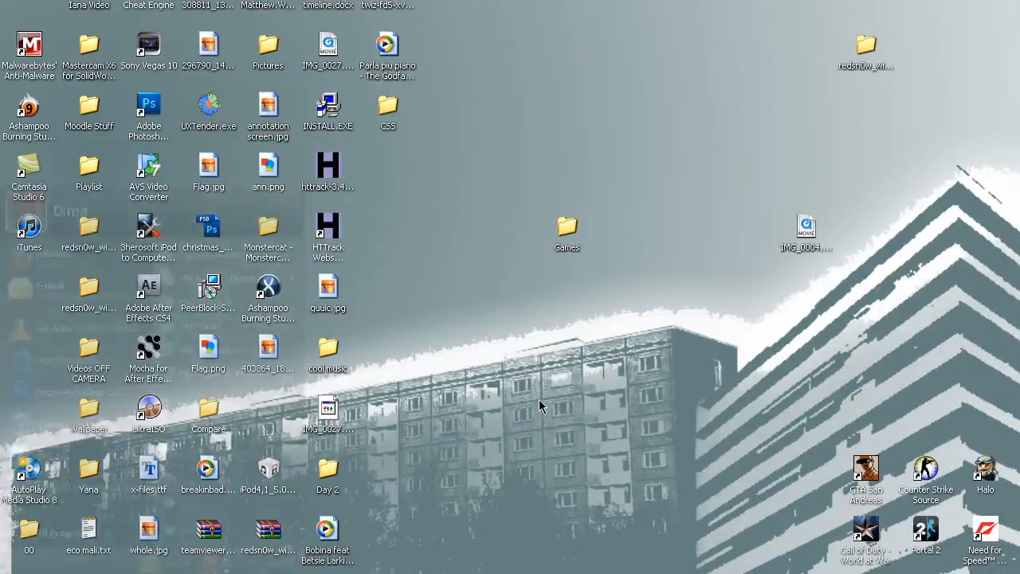
Run 'au' from the Run box so Audacity launches
key("Win+r")
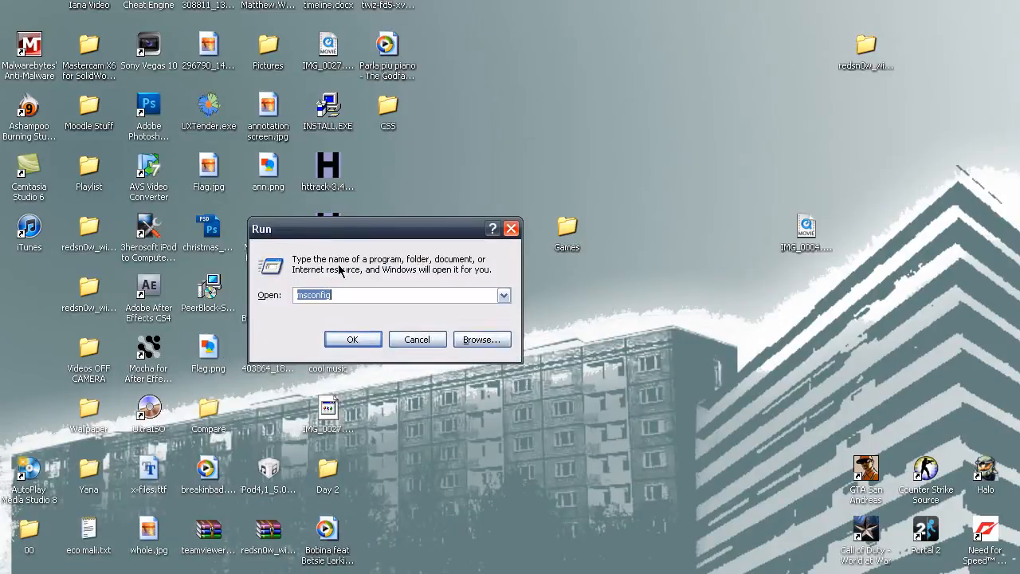
type("au")
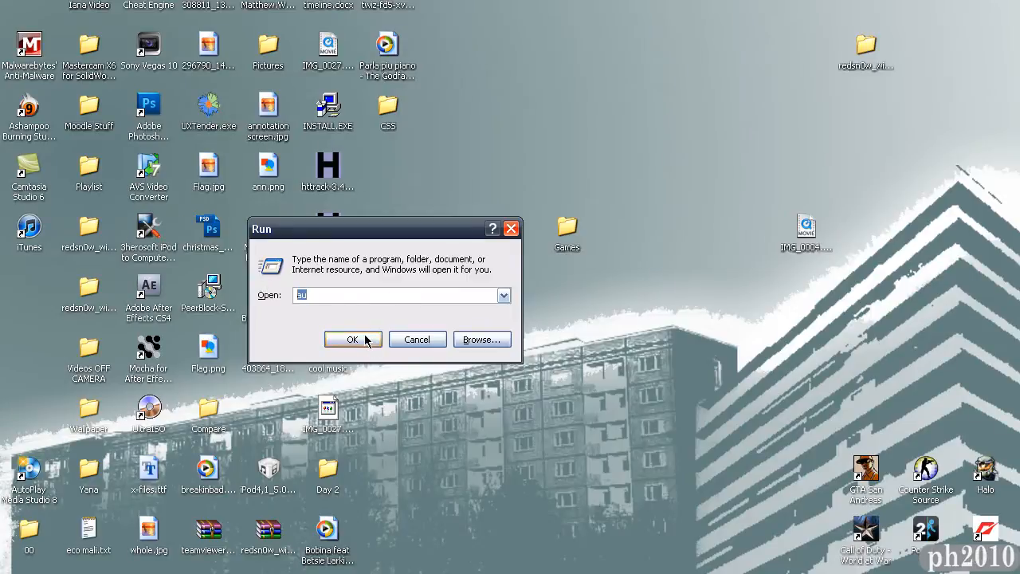
left_click(353, 339)
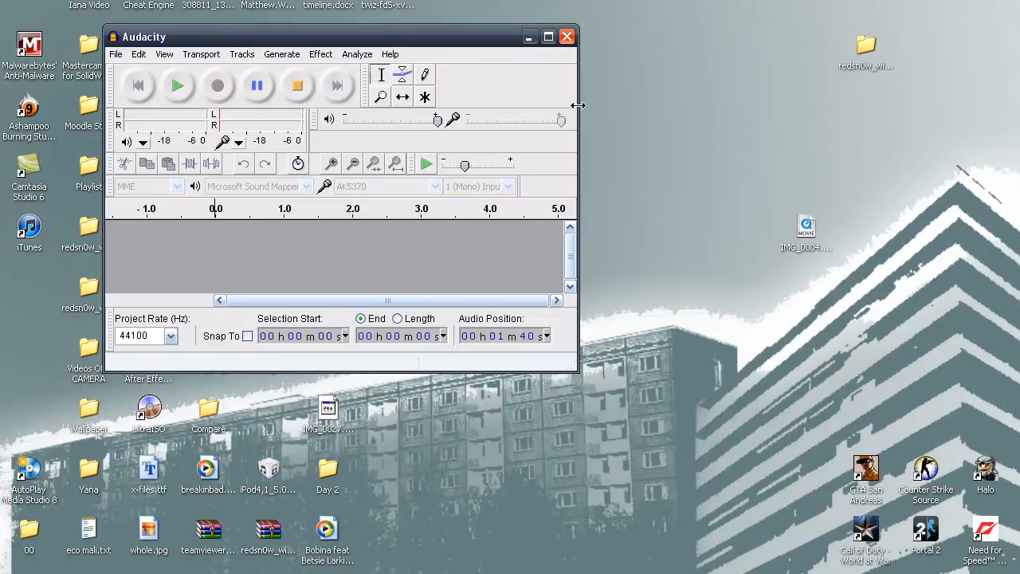
Drag the Audacity window's right edge outward to widen it
left_click_drag(578, 105, 831, 107)
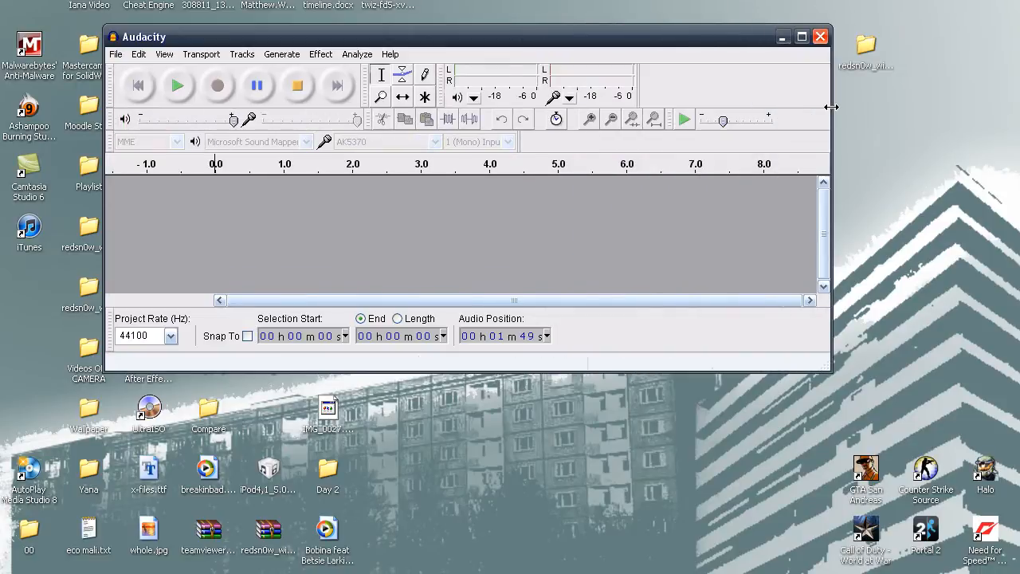
mouse_move(763, 98)
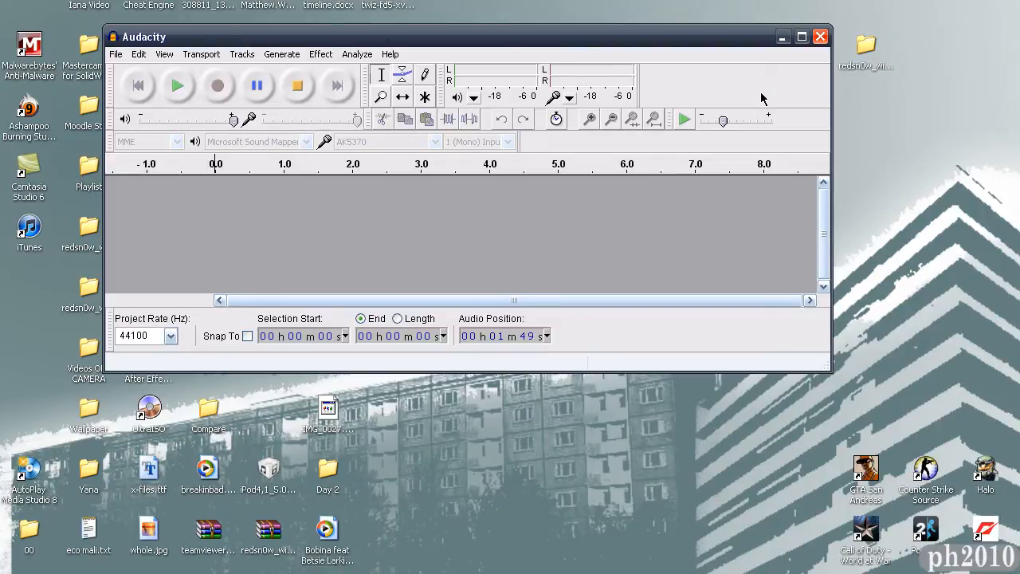
mouse_move(652, 118)
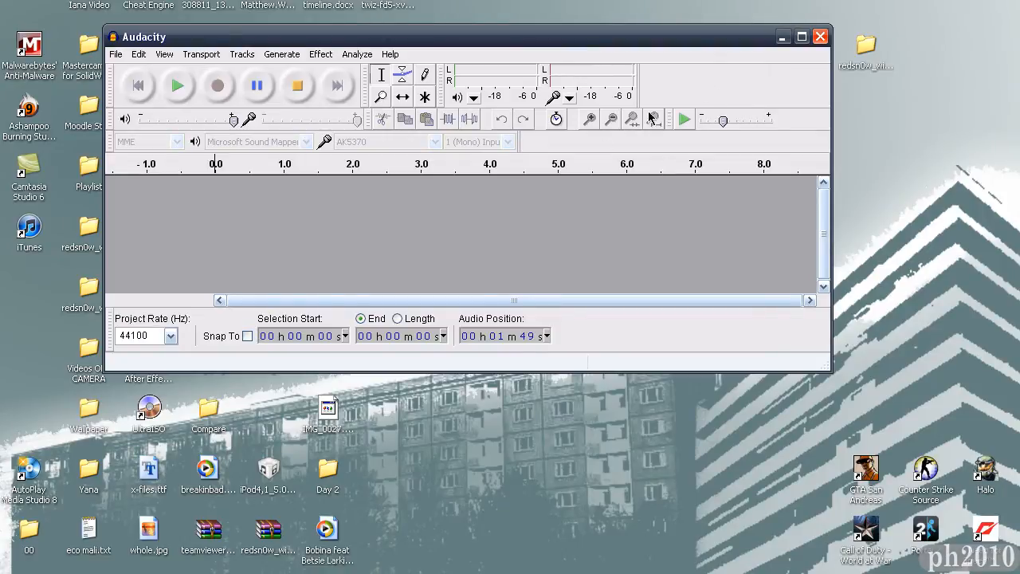